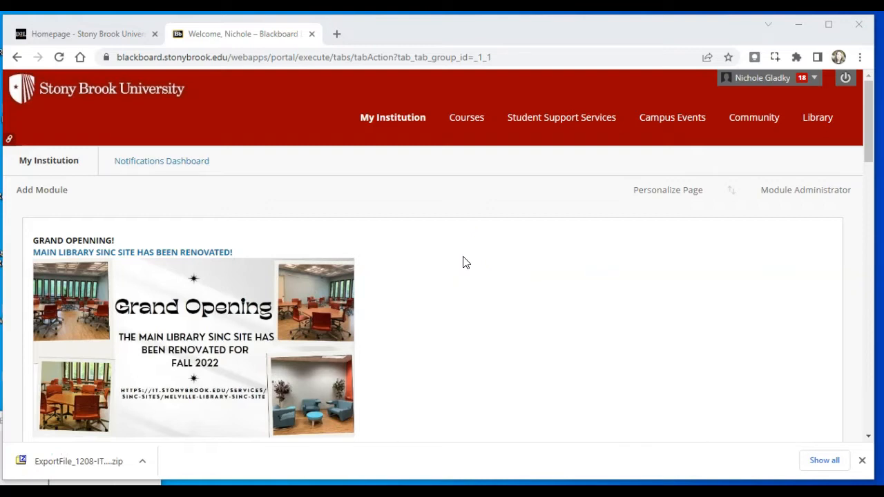
- Open the ITS 101.S22 Fall 2020 course and scroll its menu to Packages and Utilities
scroll("down", 3)
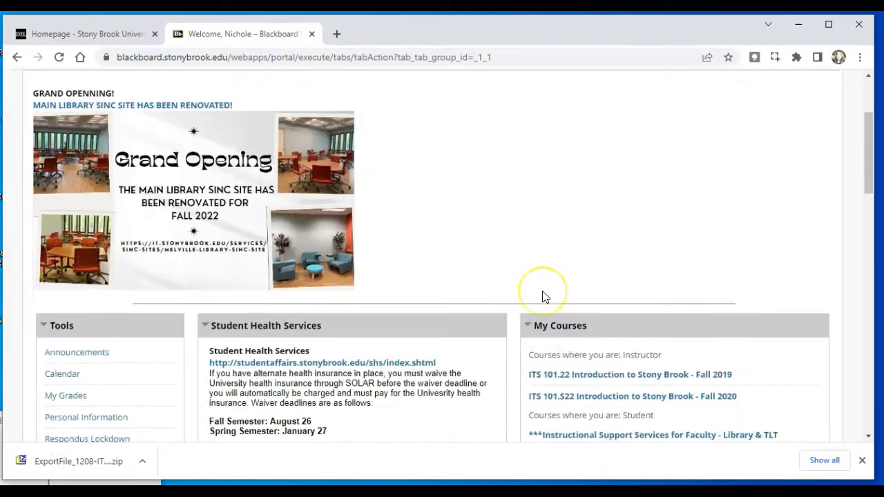
scroll("down", 3)
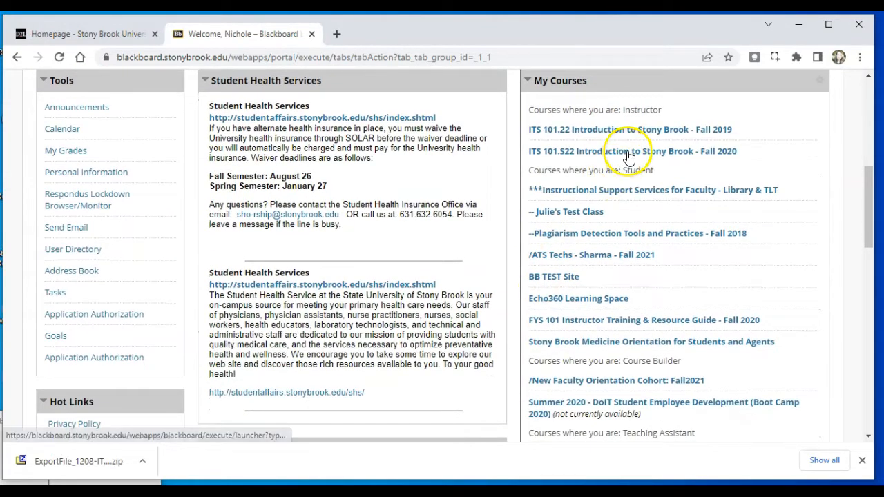
left_click(619, 151)
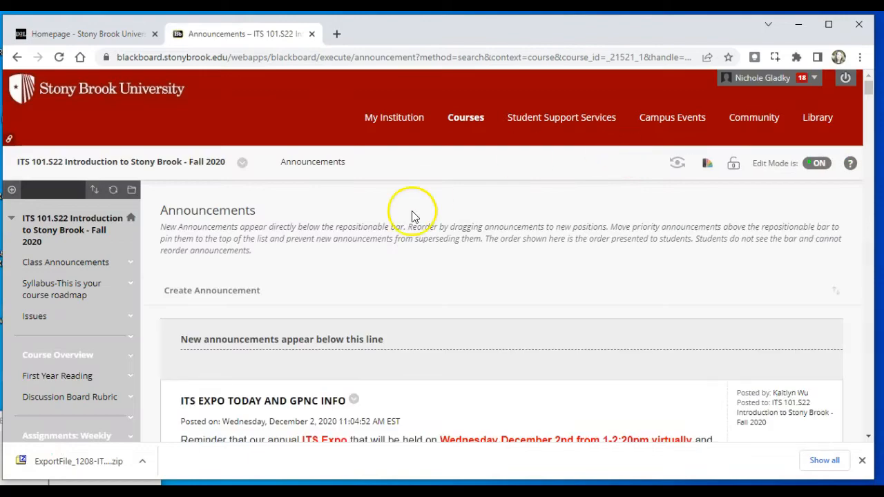
scroll("down", 3)
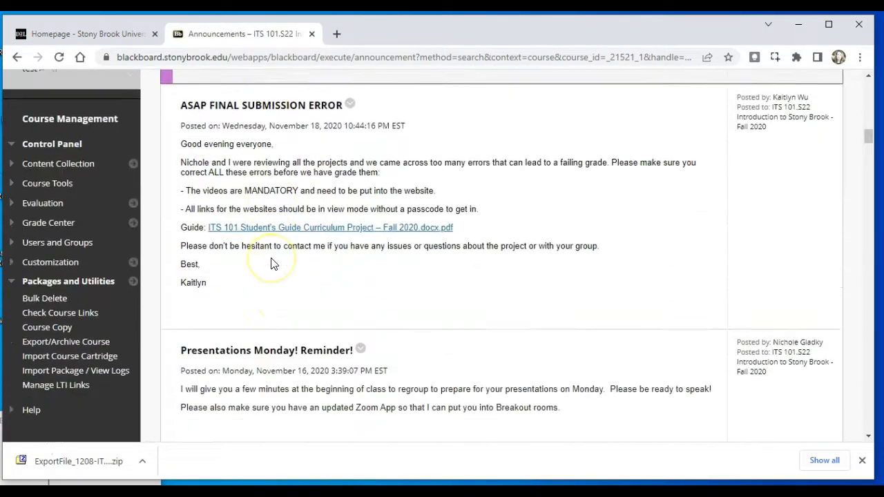
scroll("down", 3)
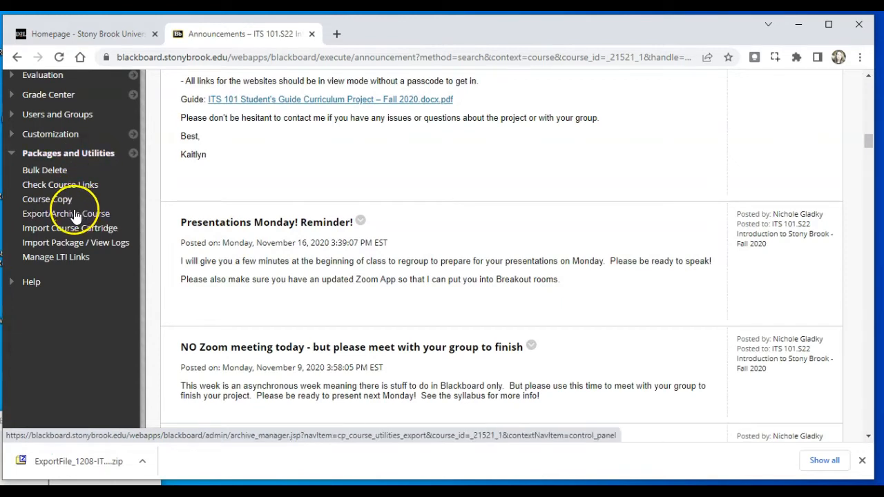
mouse_move(72, 220)
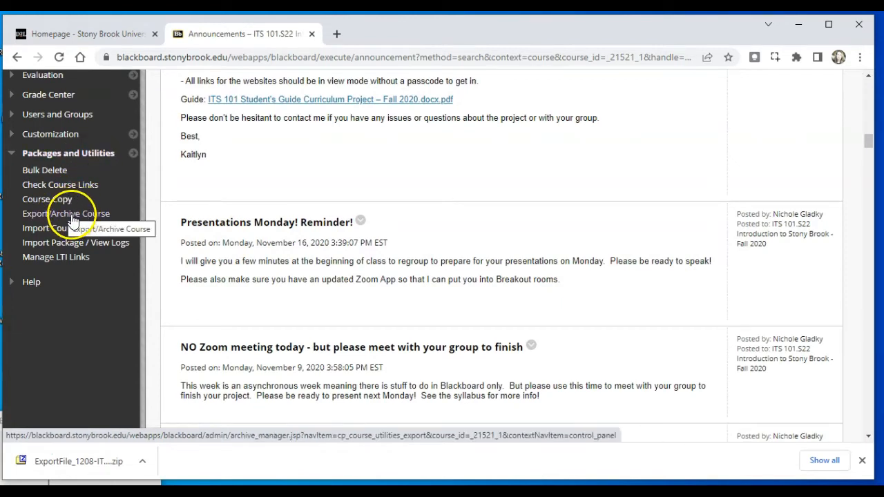
- Create an export package of the course with all materials selected except Settings
left_click(66, 213)
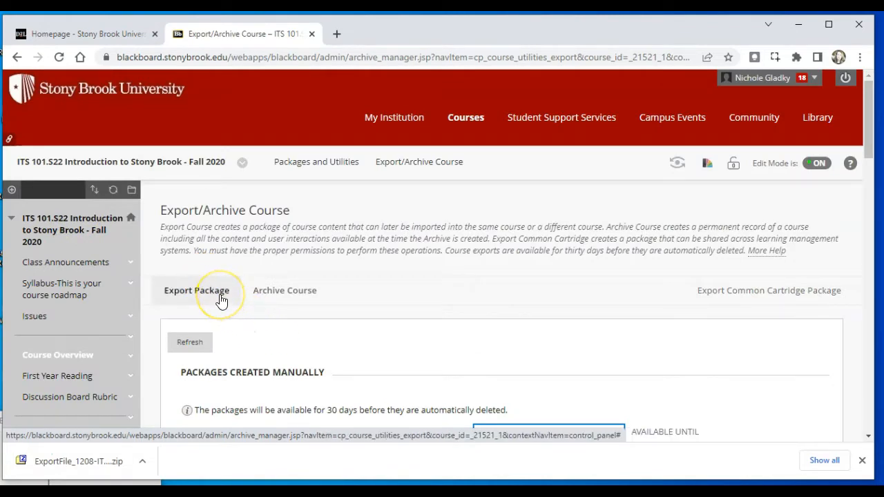
left_click(197, 290)
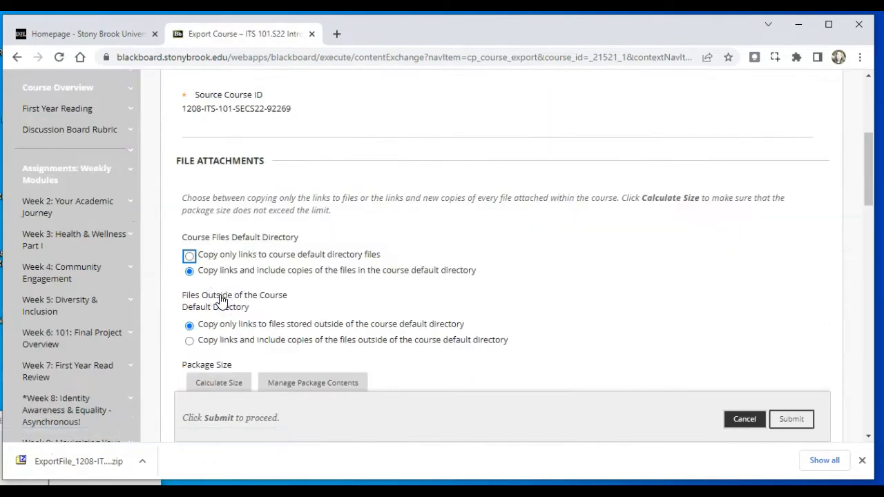
scroll("down", 3)
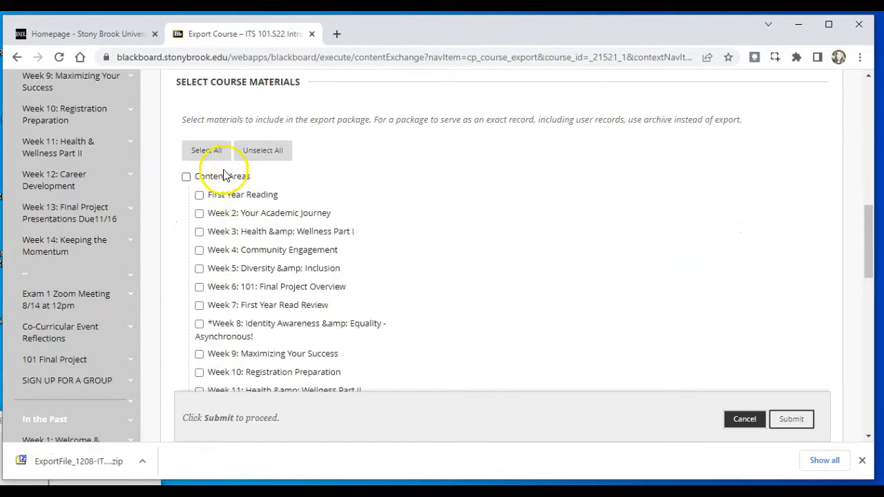
left_click(206, 151)
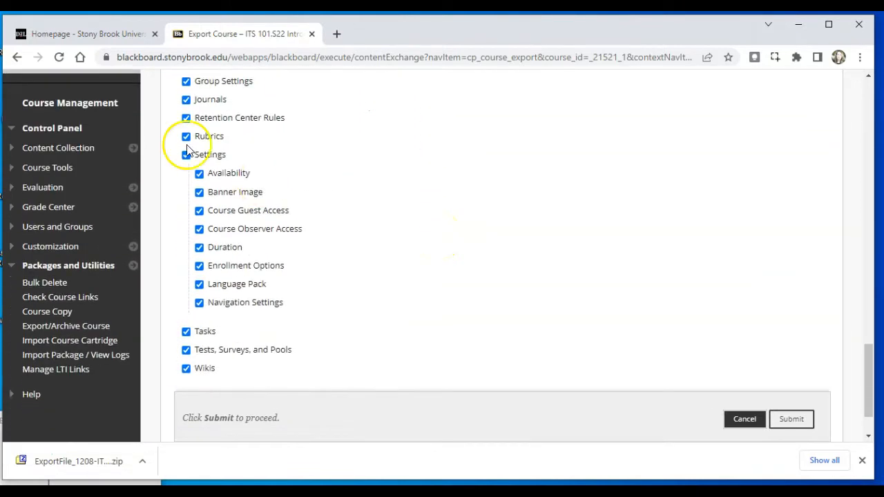
left_click(186, 154)
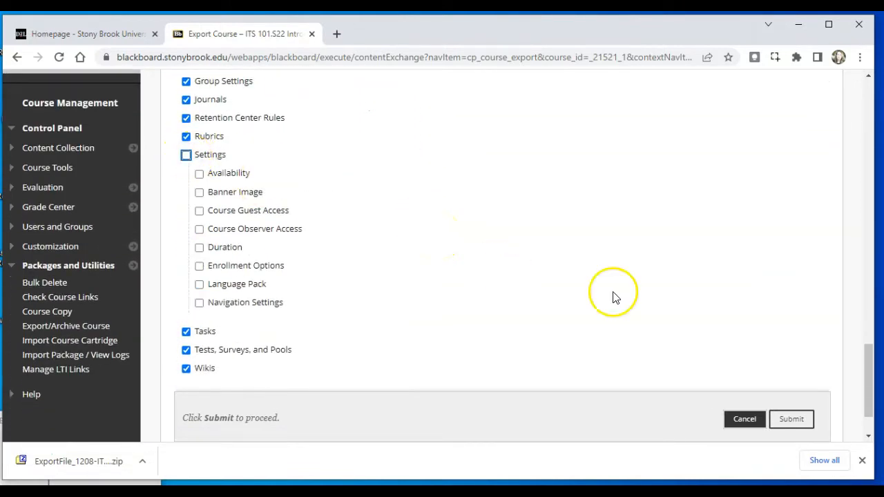
left_click(791, 419)
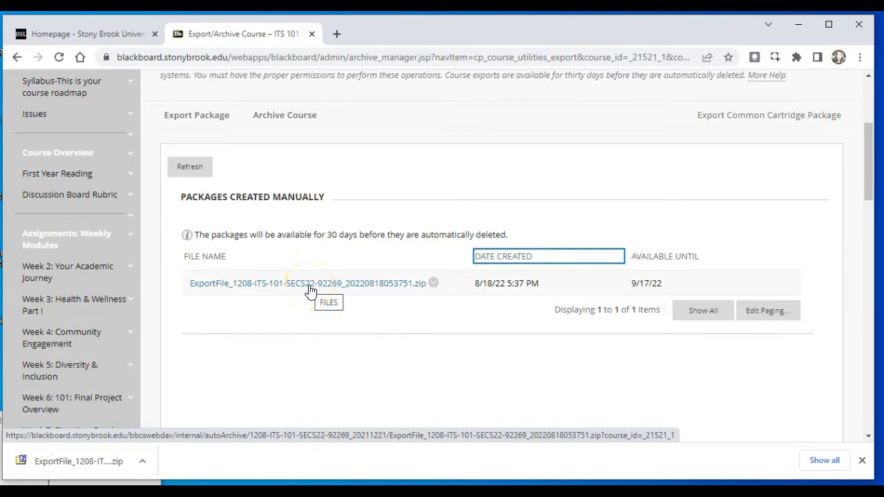
- Download the export zip and save it to the Syllabus -Demo folder
left_click(318, 283)
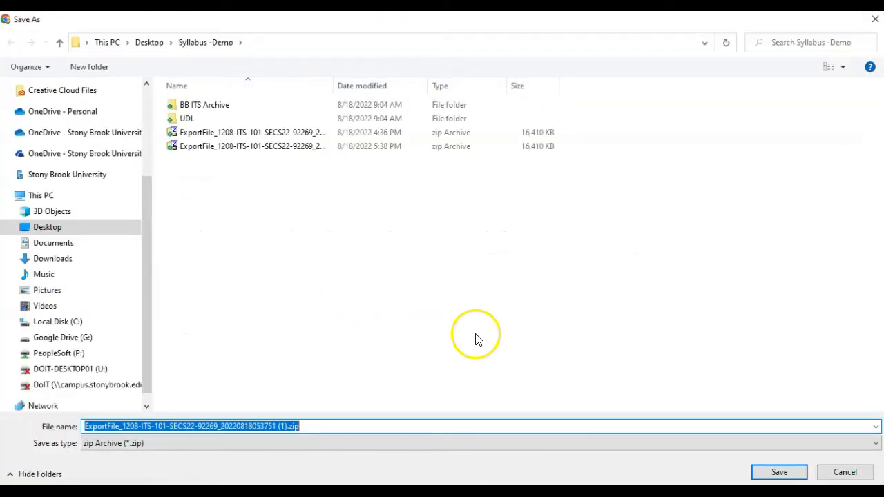
left_click(779, 473)
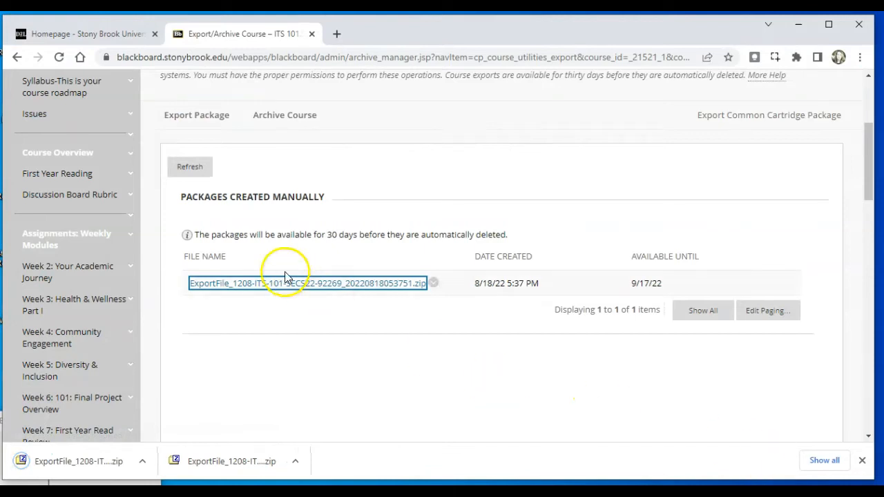
- In Brightspace, open the Fall 2021 Bb course copy and choose Import Components
left_click(90, 33)
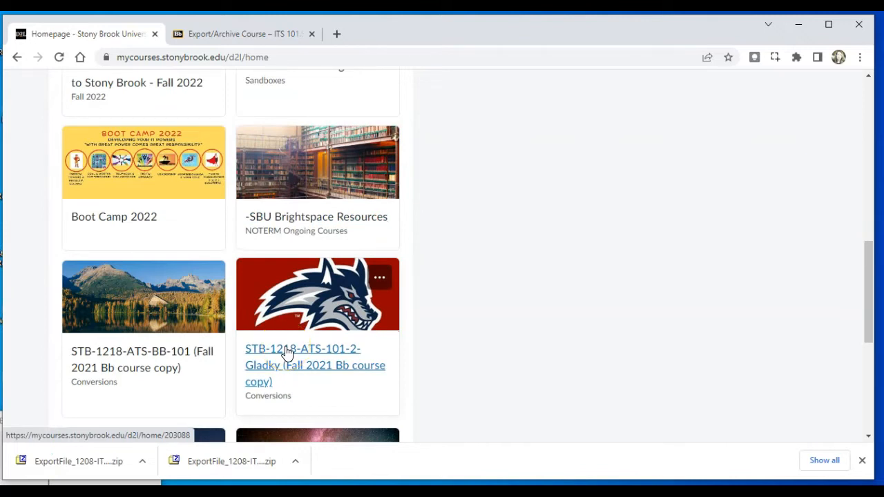
left_click(302, 349)
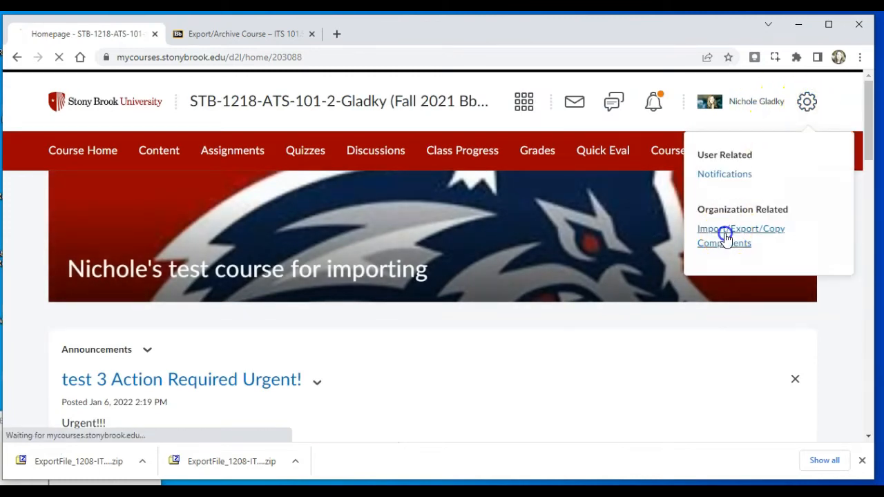
left_click(727, 235)
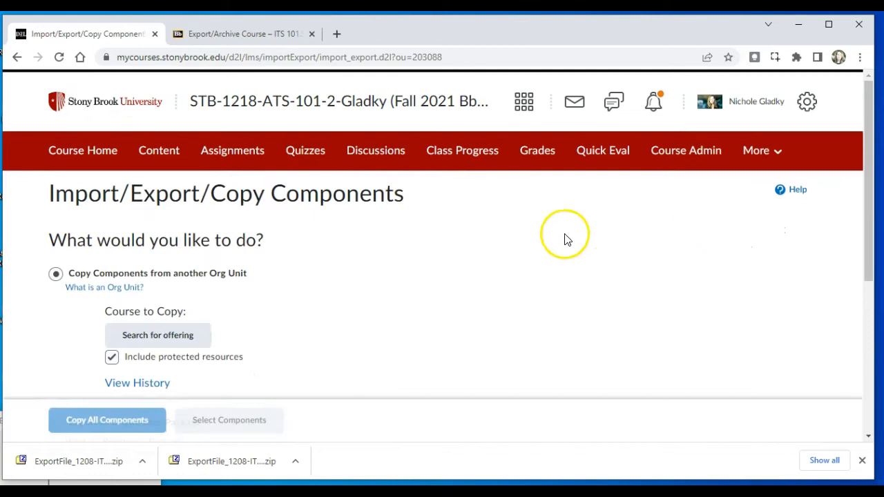
scroll("down", 3)
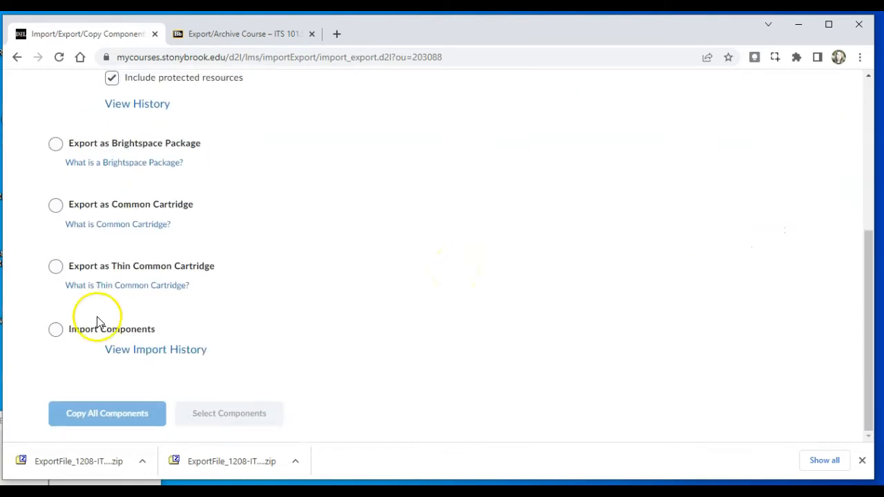
left_click(55, 330)
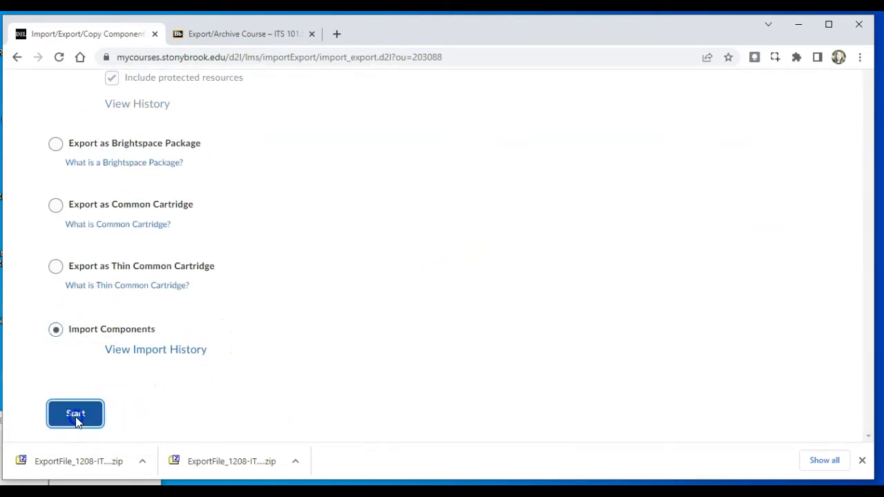
- Upload the exported Blackboard zip and import all of its components
left_click(74, 414)
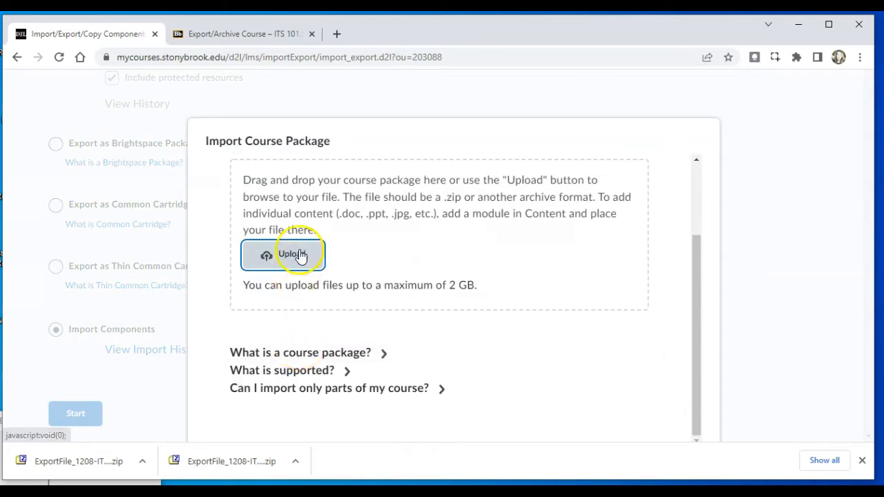
left_click(282, 253)
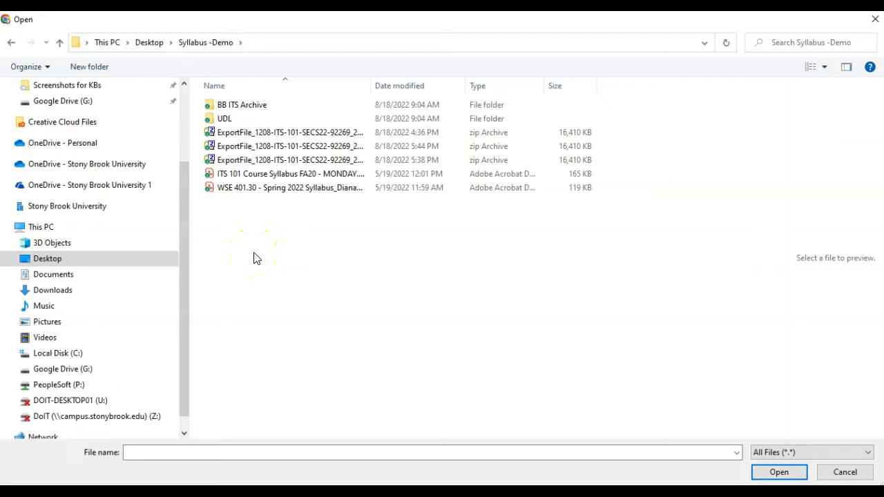
left_click(279, 132)
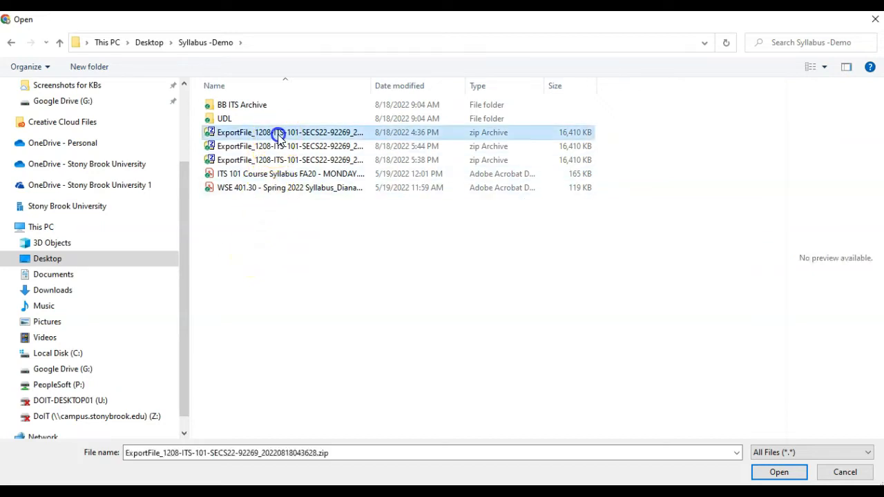
left_click(780, 473)
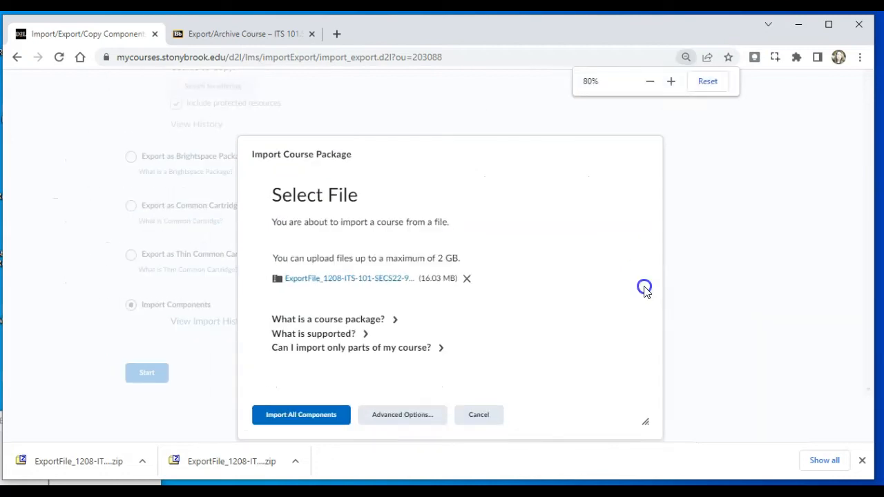
mouse_move(298, 416)
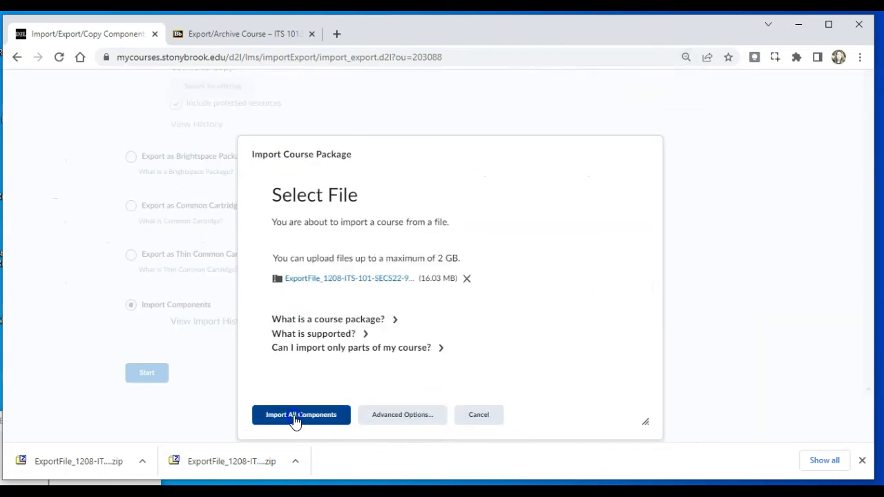
left_click(301, 414)
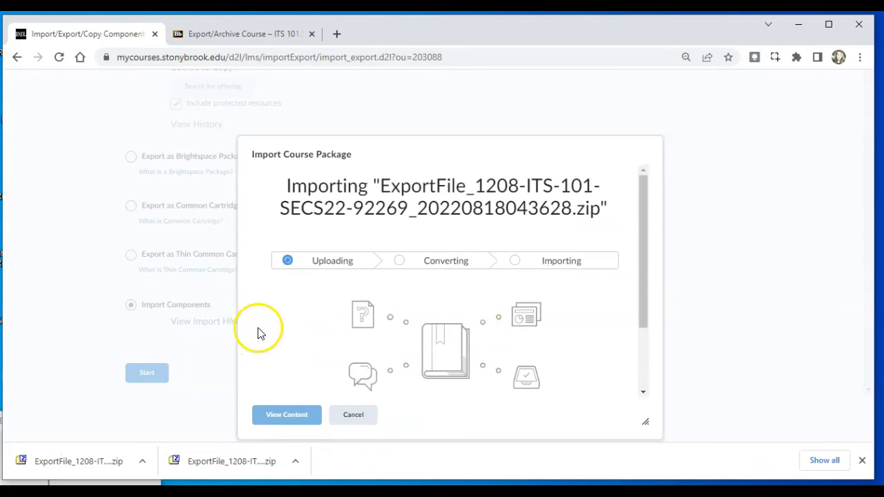
mouse_move(344, 260)
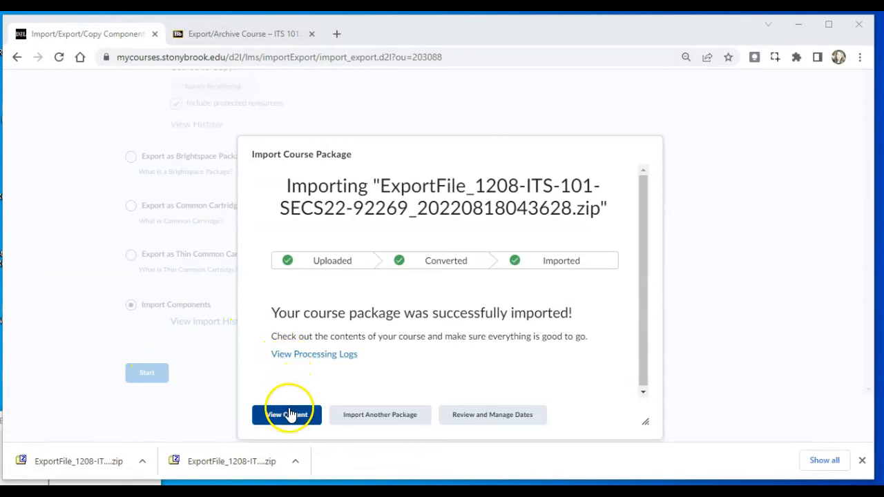
- View the imported content and scroll through its 131-item table of contents
left_click(288, 414)
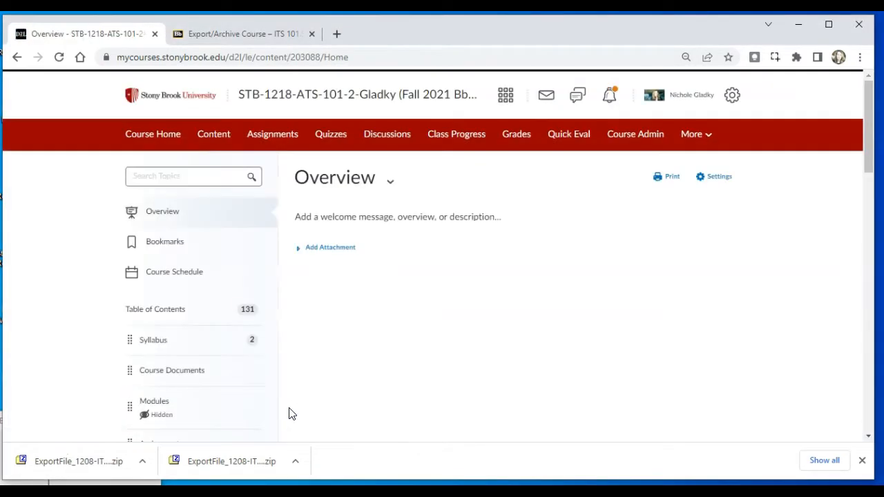
scroll("down", 3)
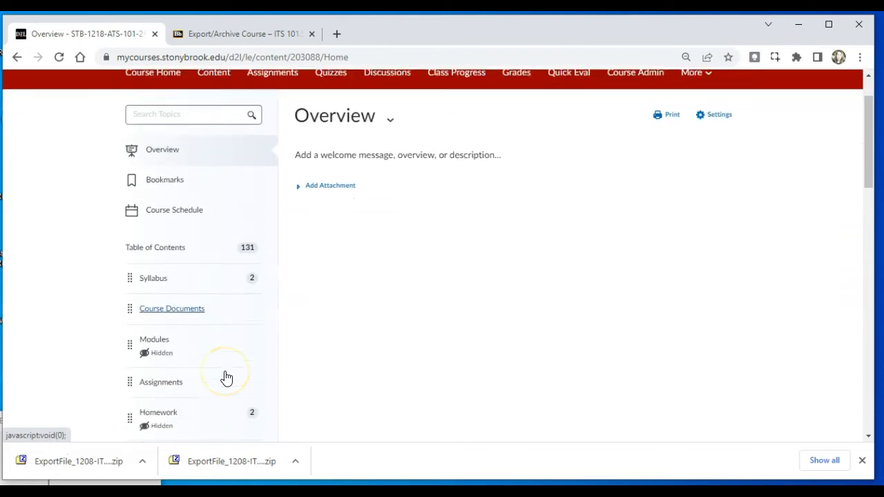
scroll("down", 3)
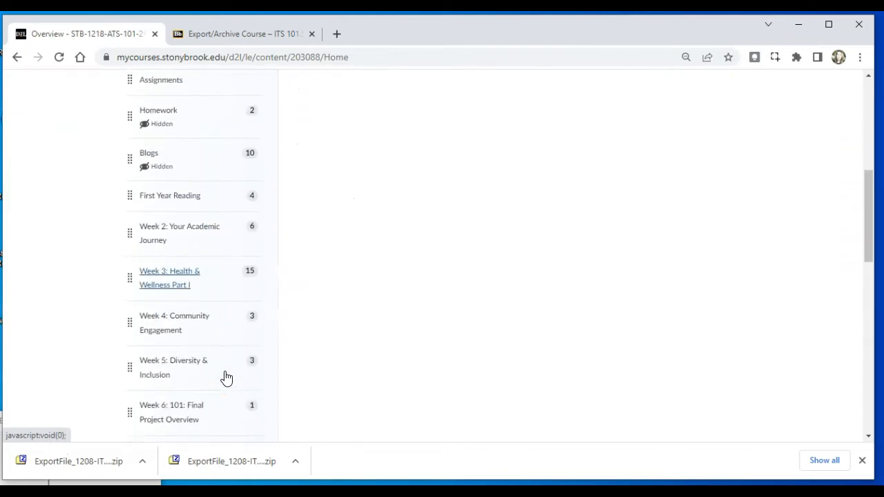
scroll("up", 3)
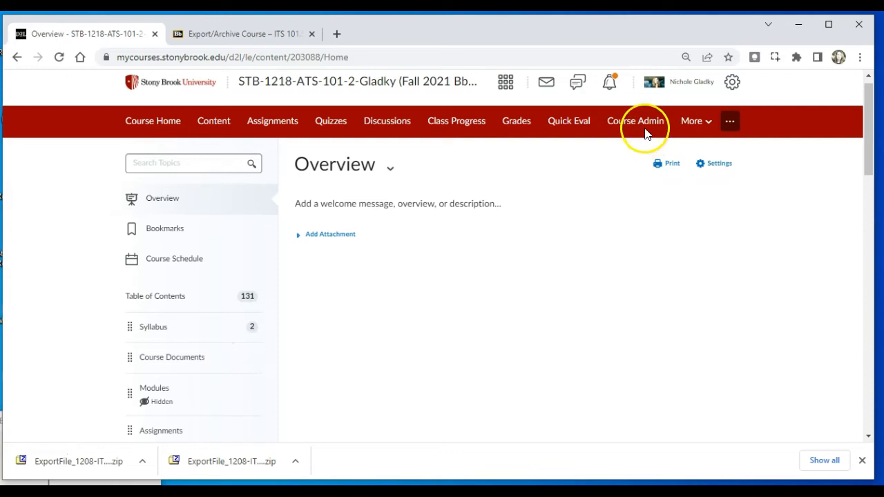
- Start Course Builder from Course Admin to see the imported outline
left_click(640, 121)
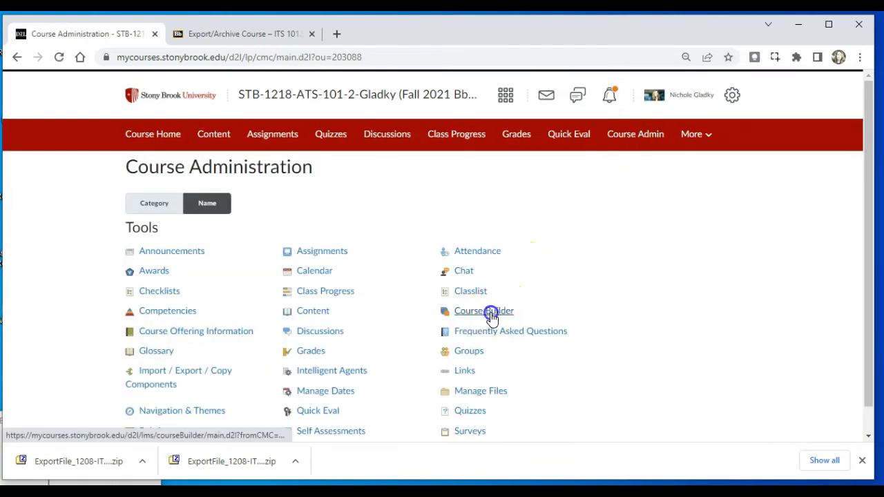
left_click(483, 311)
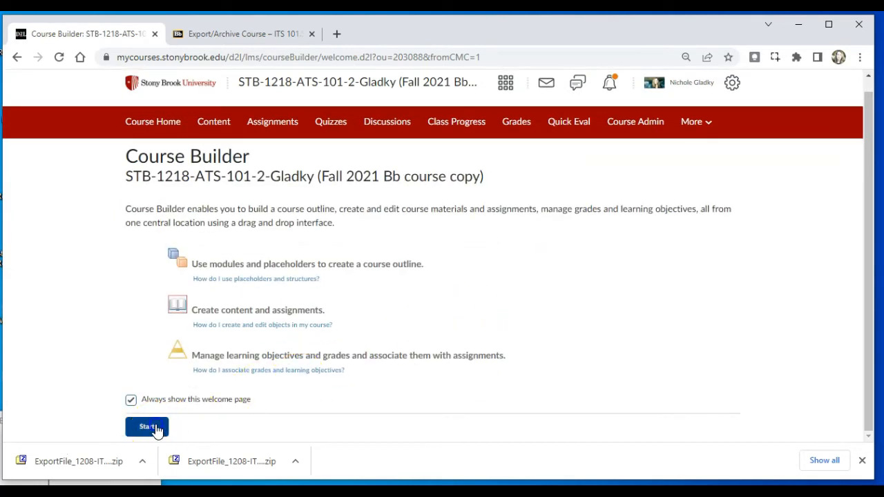
left_click(147, 427)
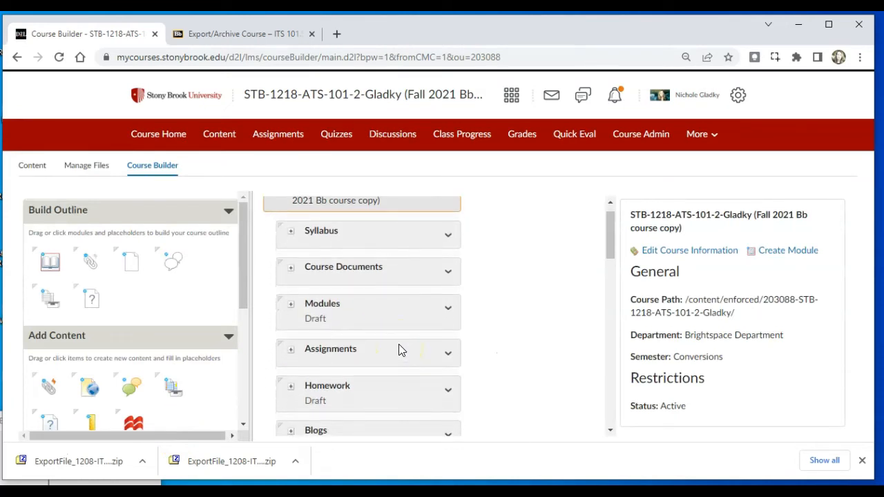
mouse_move(384, 236)
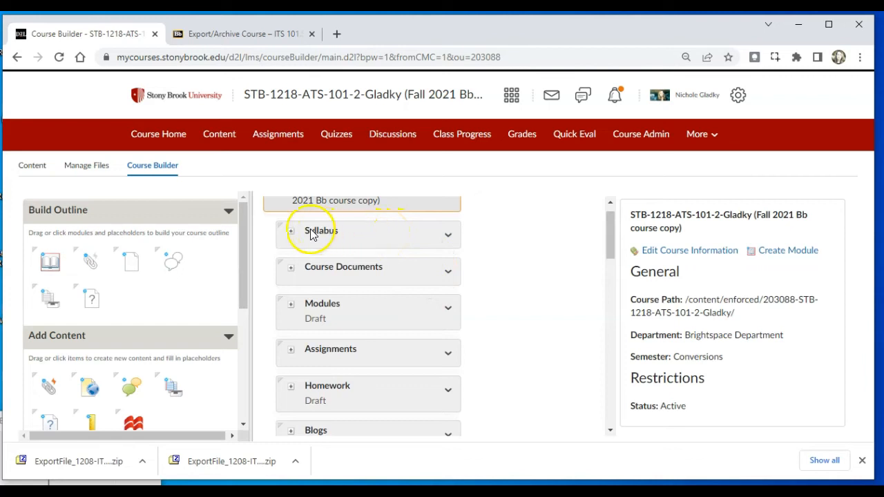
- Expand Syllabus to reveal its items, then switch Assignments from Published to Draft
left_click(292, 235)
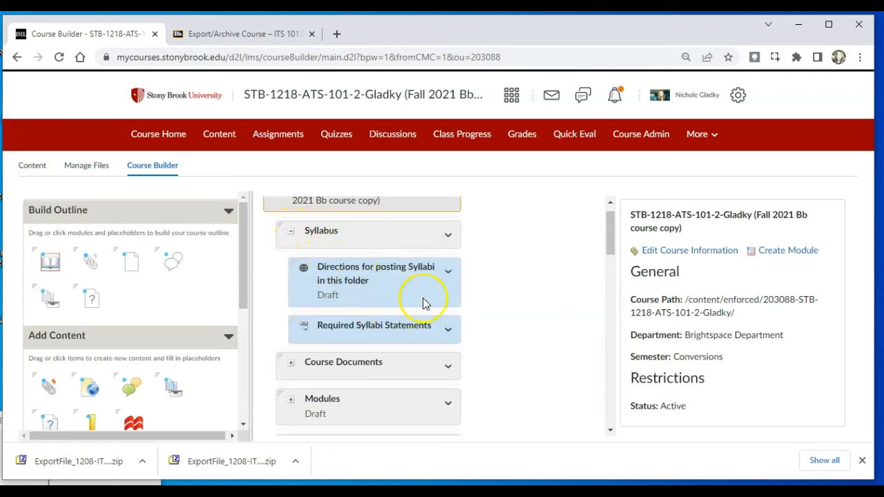
mouse_move(447, 333)
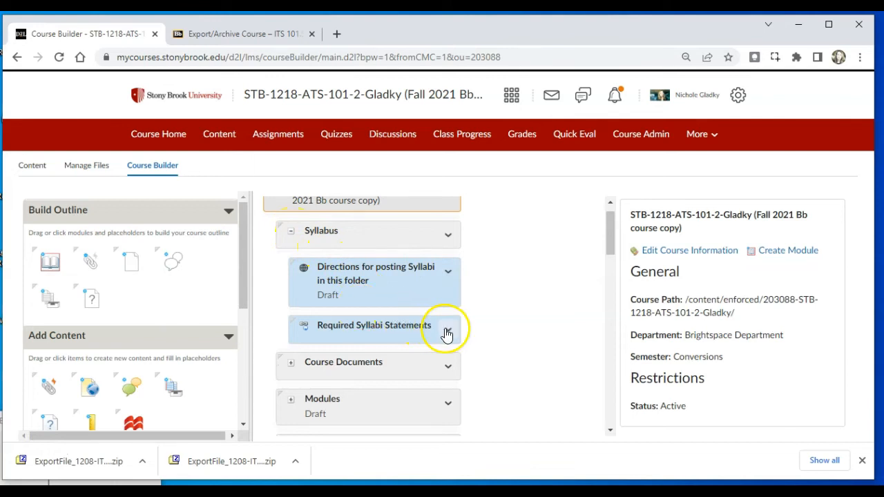
left_click(447, 330)
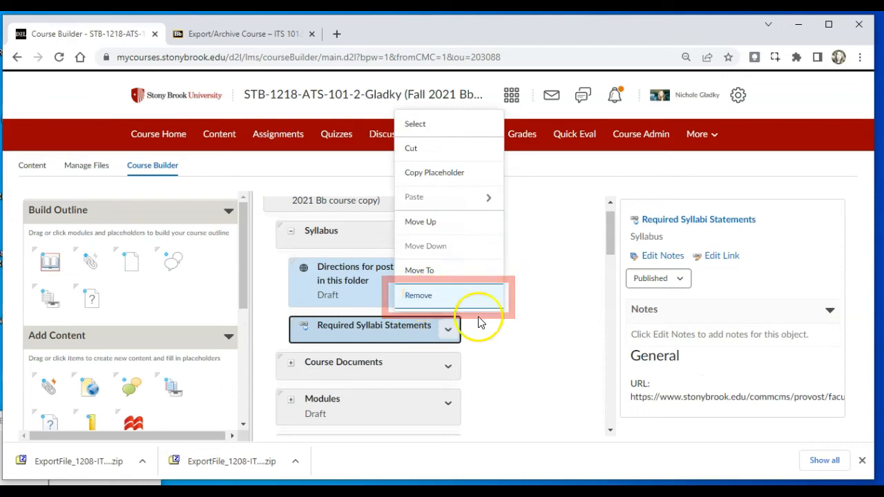
left_click(419, 295)
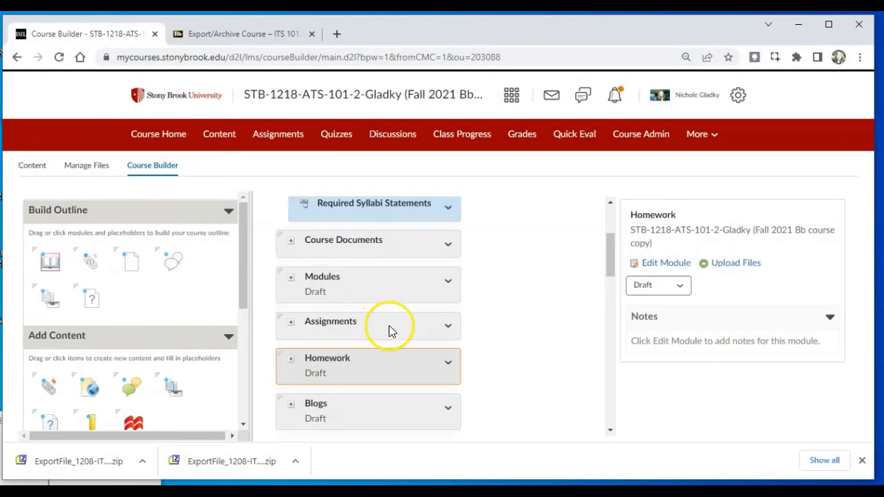
mouse_move(448, 328)
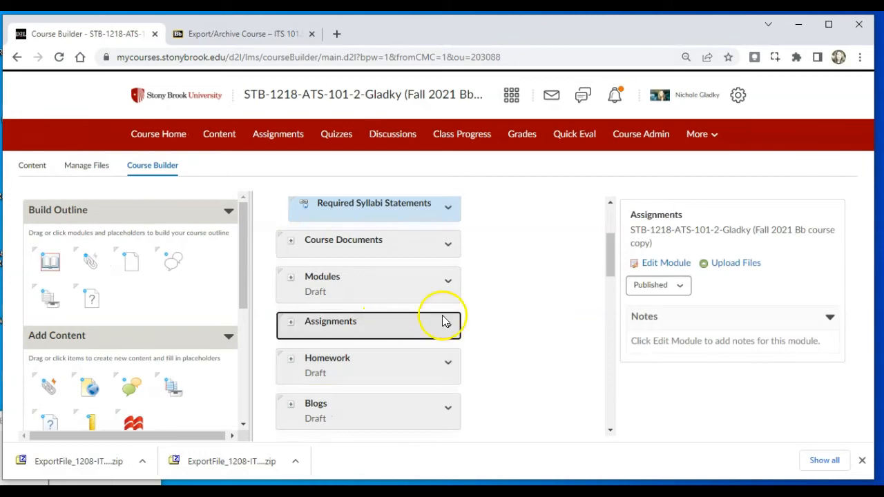
left_click(682, 285)
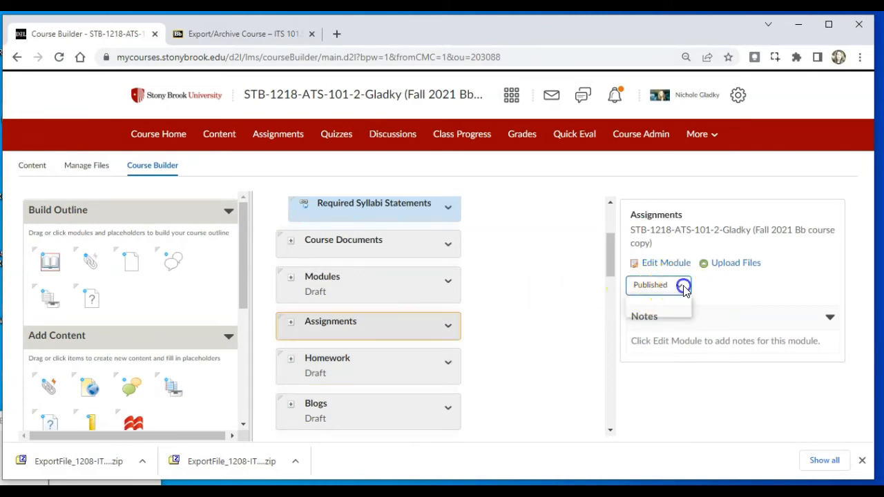
left_click(683, 285)
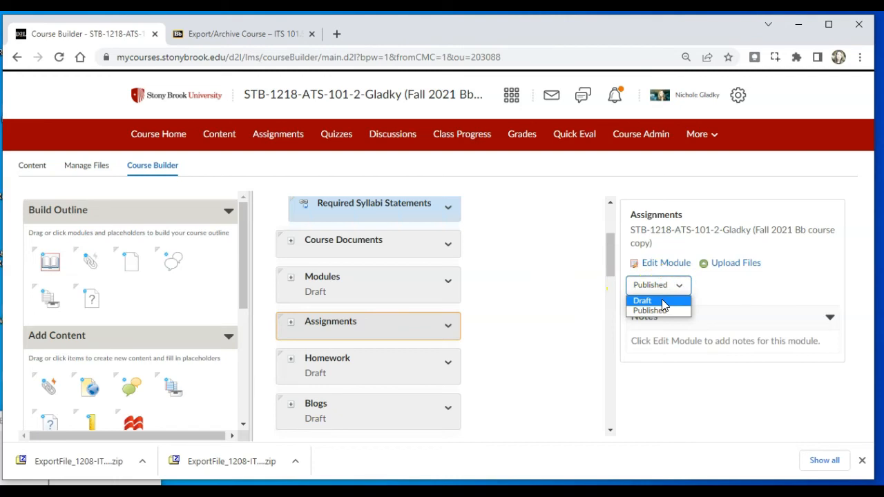
left_click(642, 300)
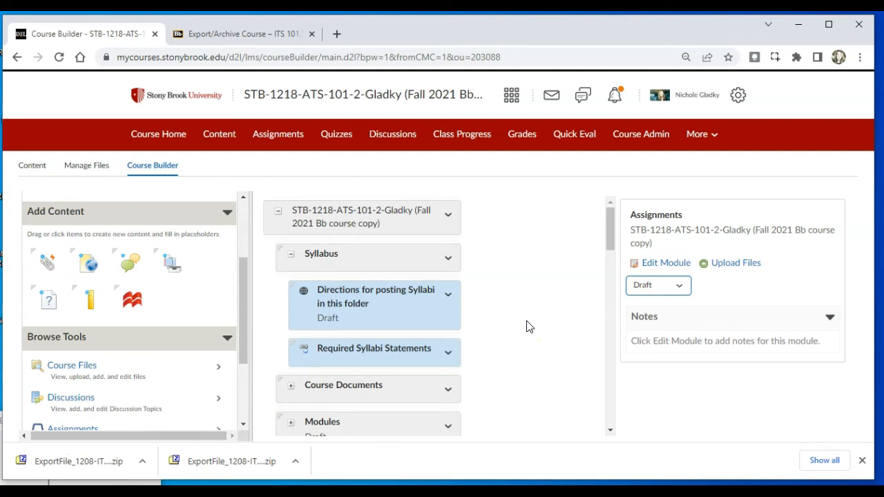
mouse_move(93, 408)
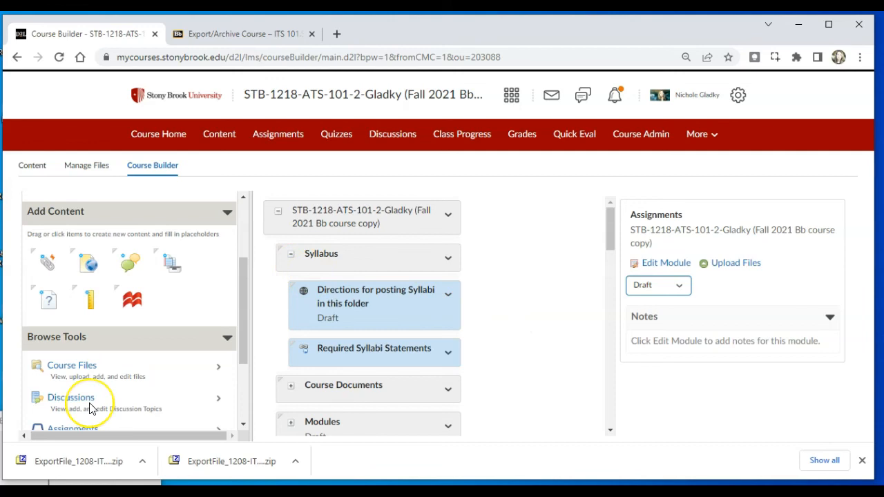